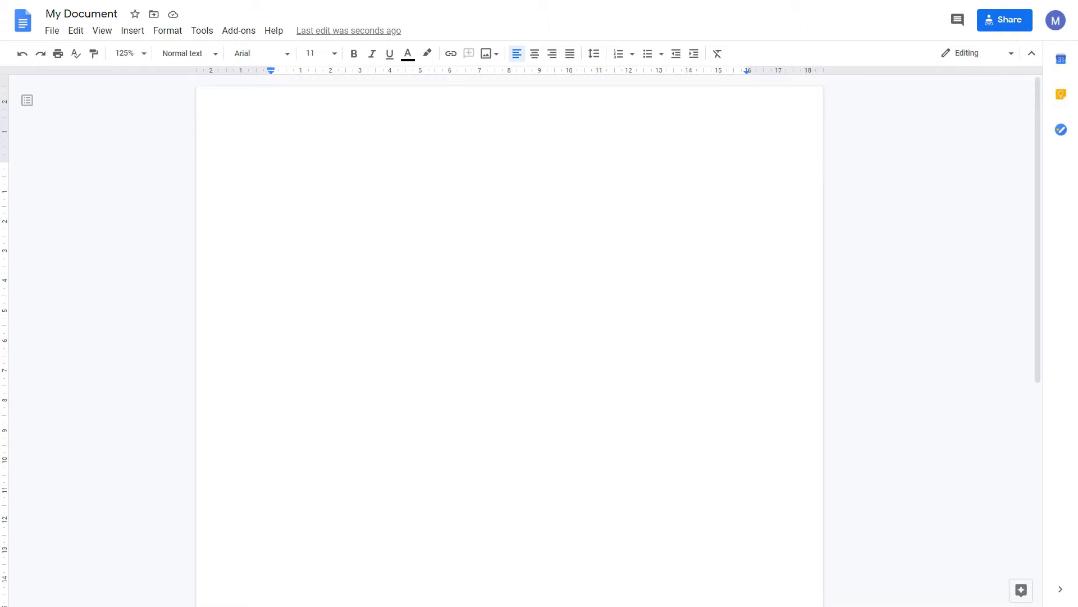
Start a bulleted list with 'Ham', add a second bullet and bring up the bullet style choices
{"action": "left_click", "coordinate": [272, 169]}
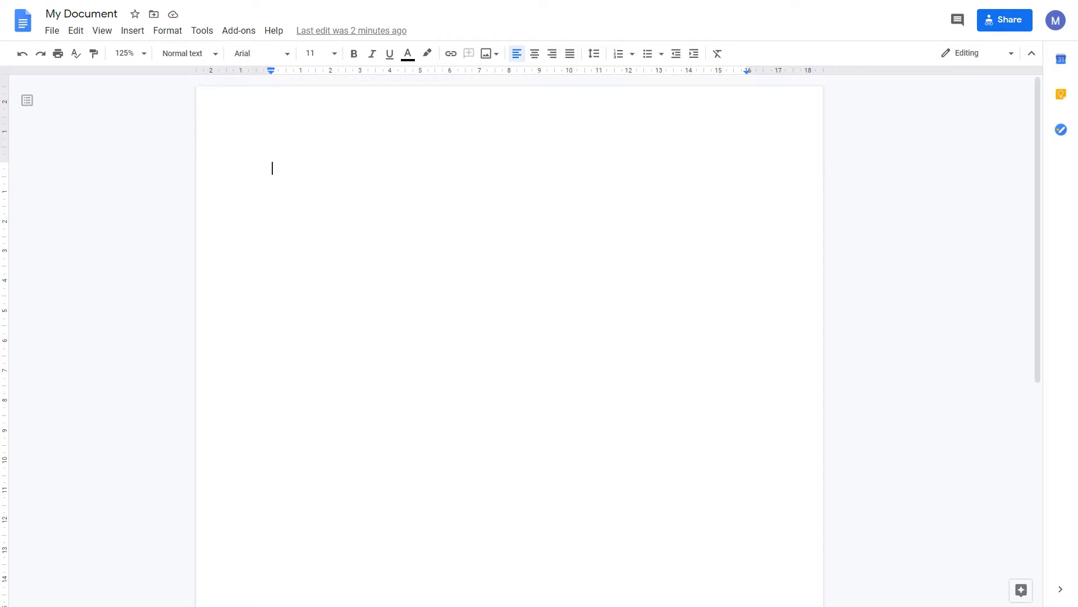
{"action": "mouse_move", "coordinate": [648, 53]}
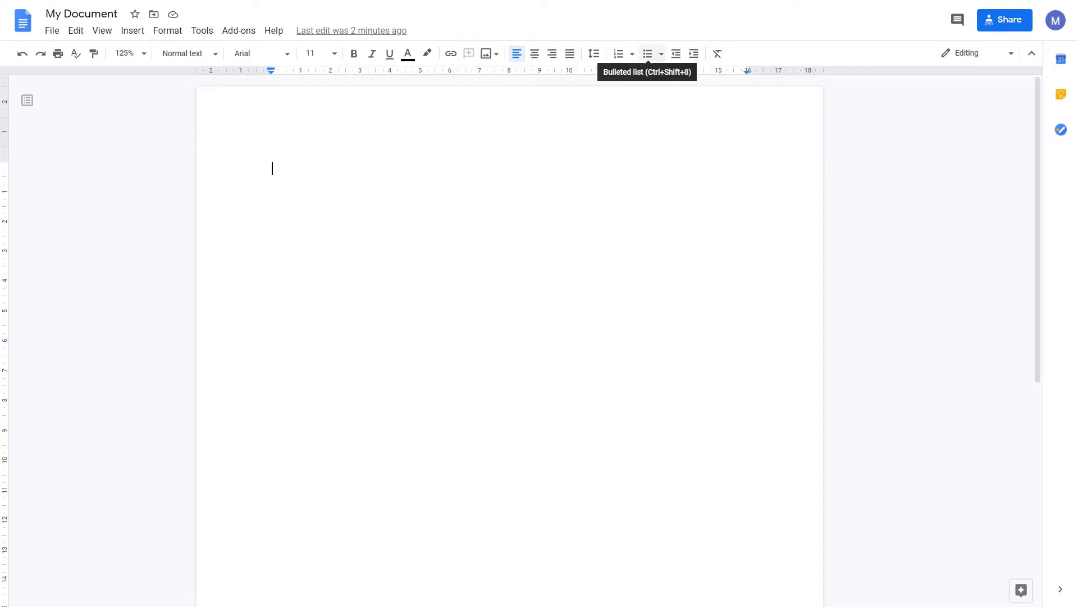
{"action": "left_click", "coordinate": [648, 53]}
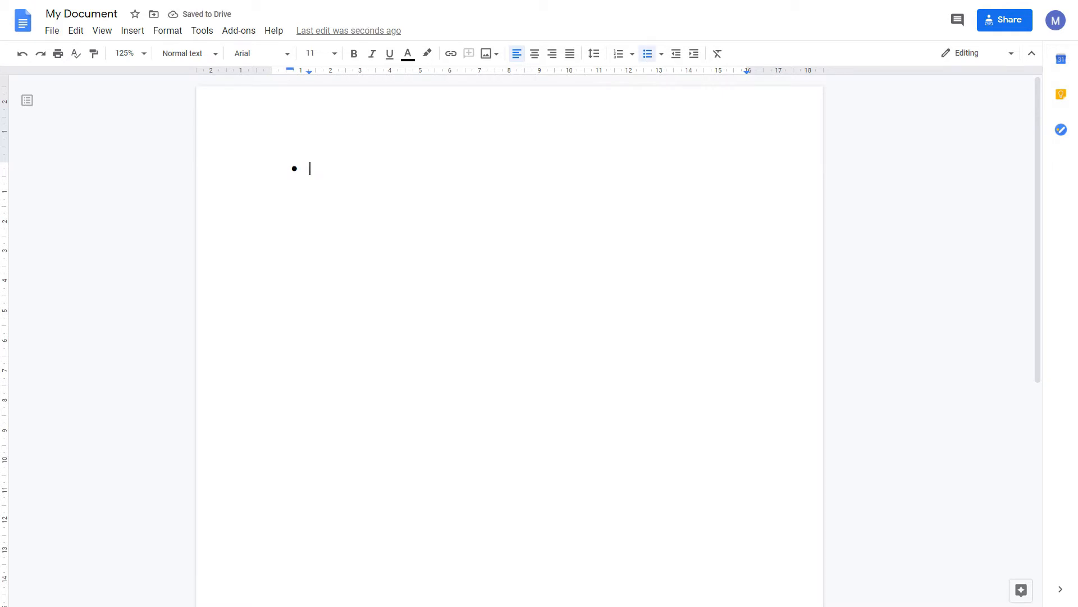
{"action": "type", "text": "Ham"}
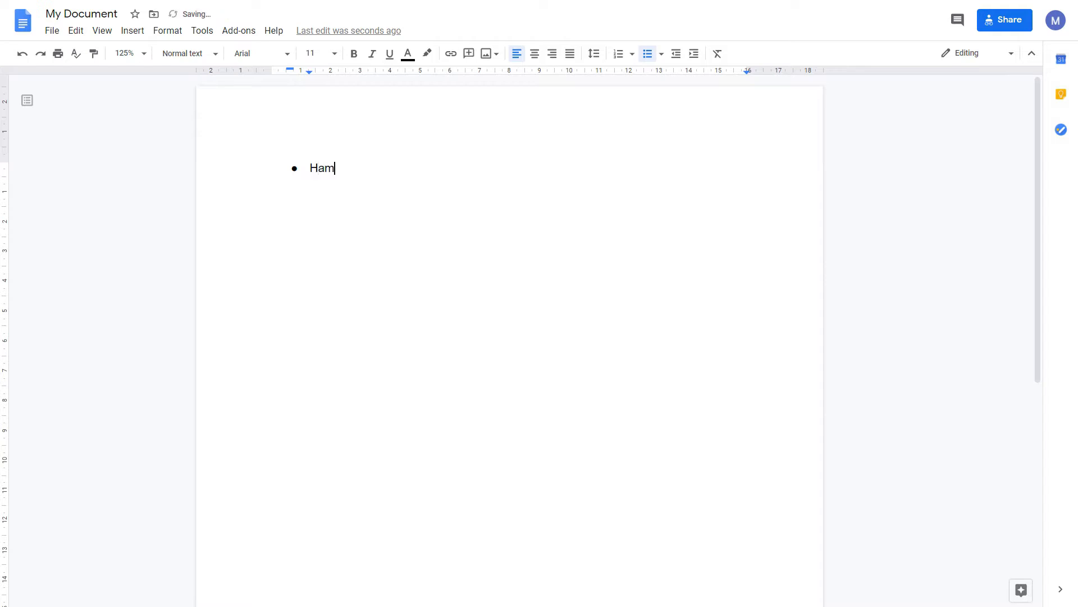
{"action": "key", "text": "Enter"}
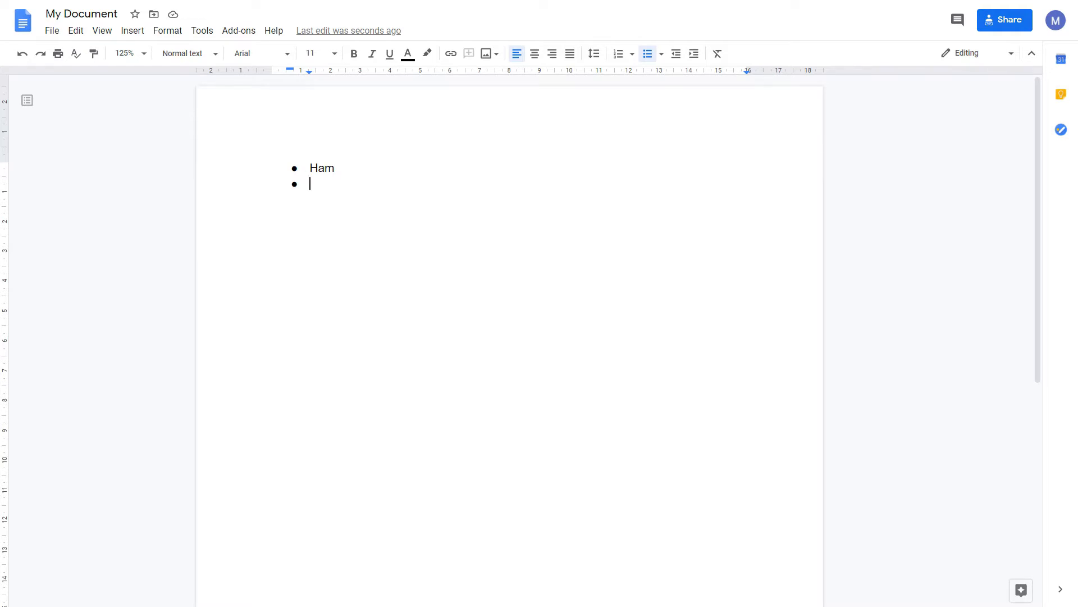
{"action": "mouse_move", "coordinate": [647, 53]}
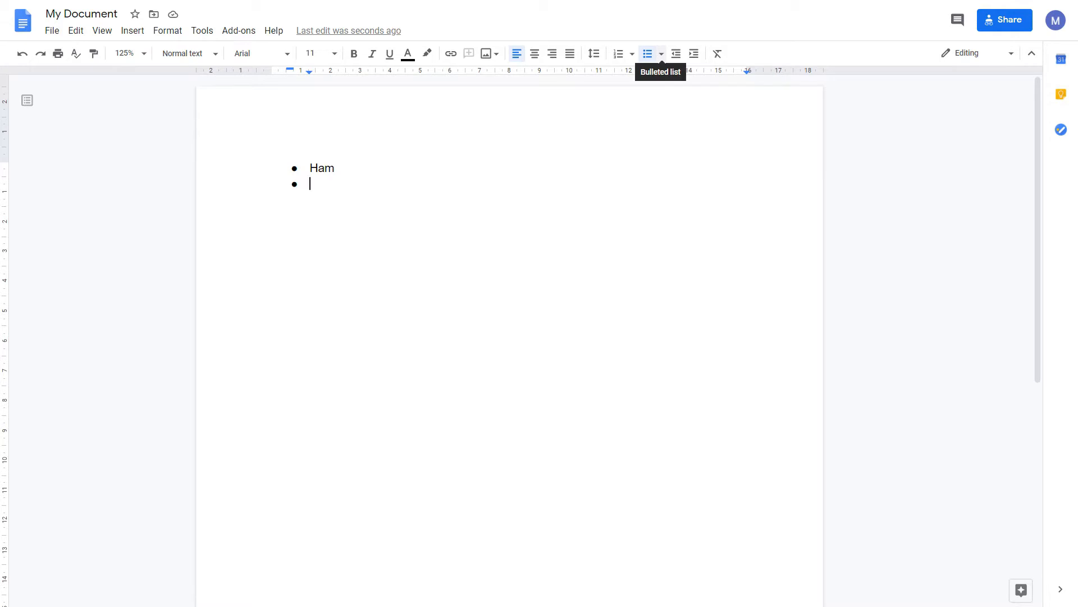
{"action": "left_click", "coordinate": [661, 53]}
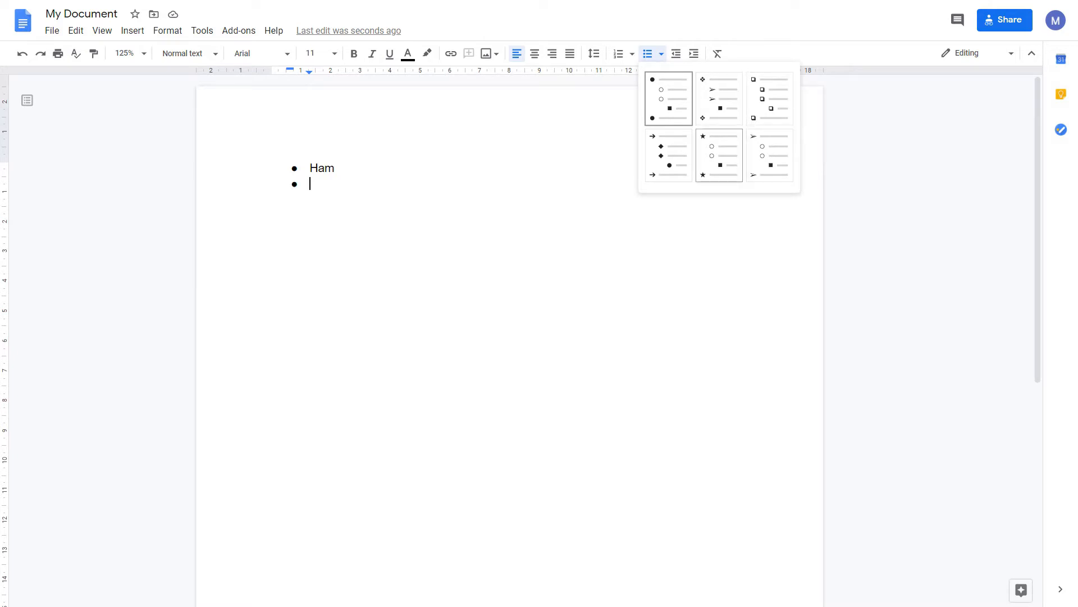
Switch the list to the star bullet preset
{"action": "left_click", "coordinate": [719, 155]}
{"action": "type", "text": "Eggs"}
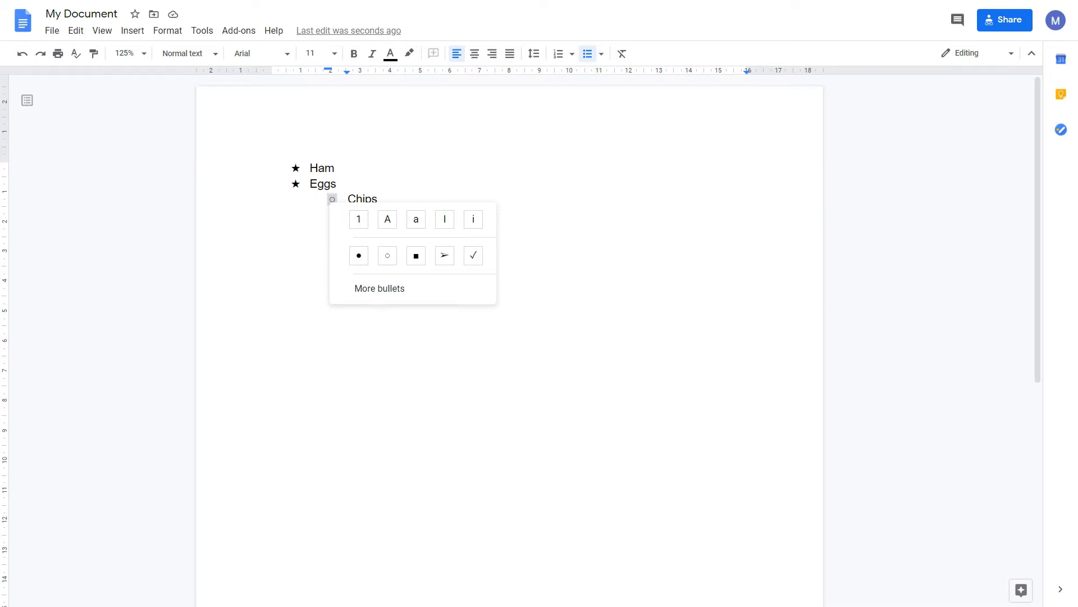
Replace the Chips bullet with the COMMERCIAL AT (@) special character
{"action": "left_click", "coordinate": [380, 288]}
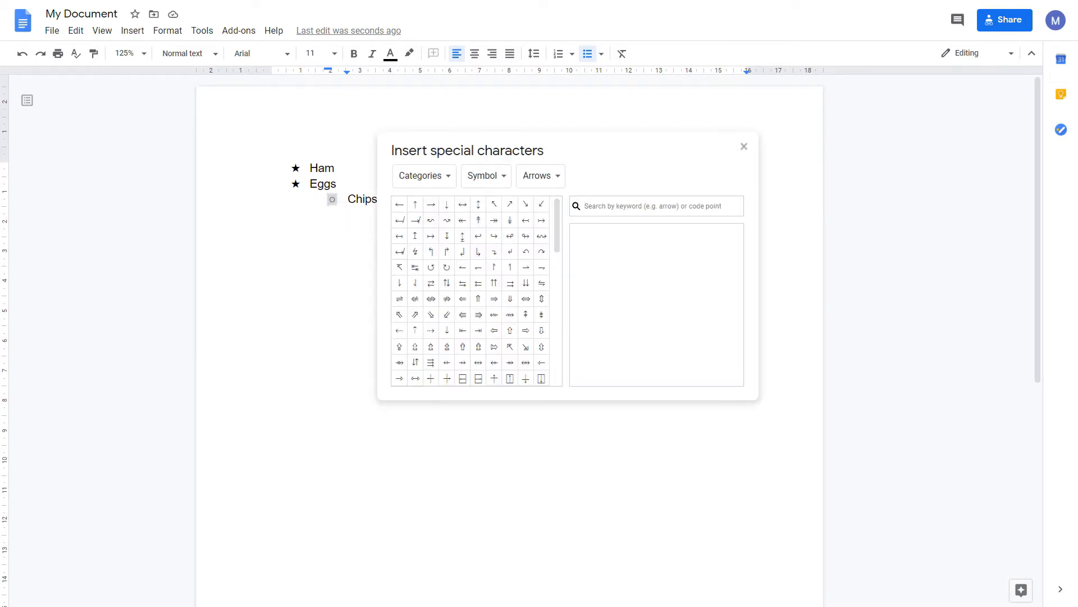
{"action": "scroll", "scroll_direction": "down", "scroll_amount": 3}
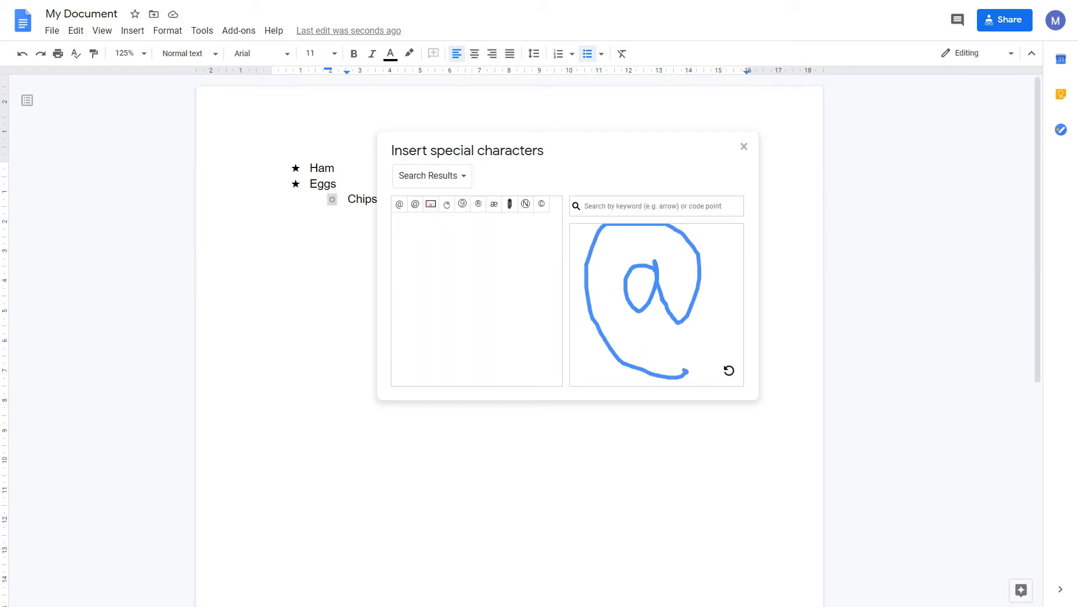
{"action": "left_click", "coordinate": [400, 203]}
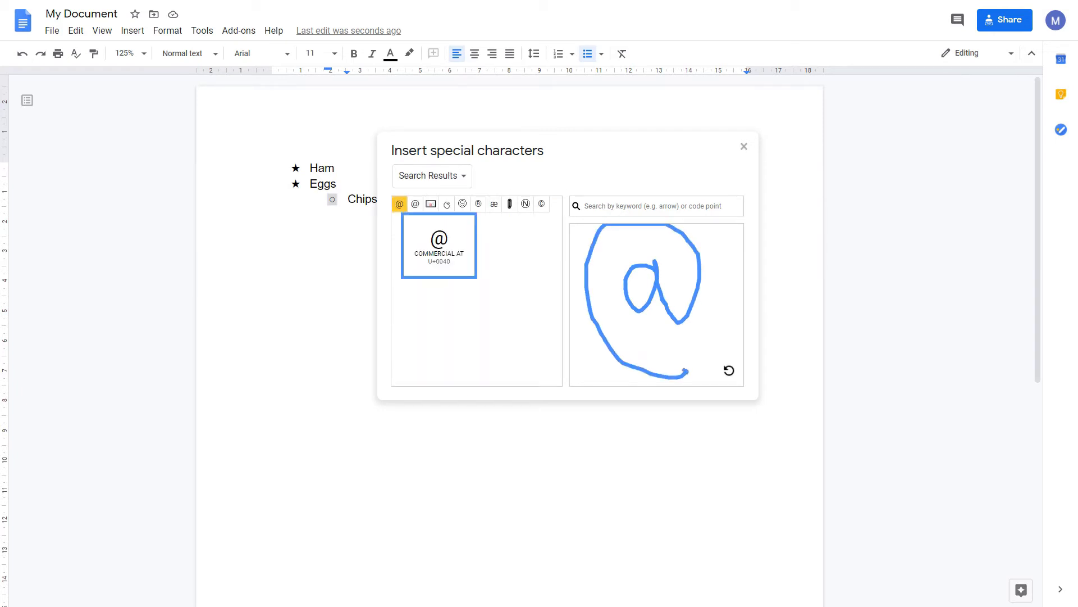
{"action": "left_click", "coordinate": [438, 245]}
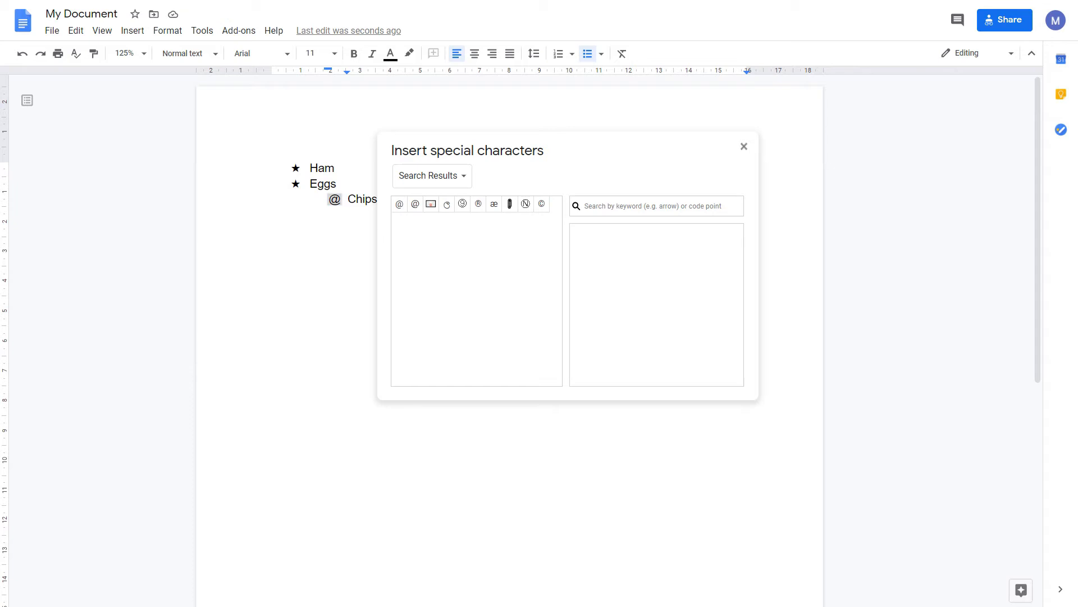
{"action": "left_click", "coordinate": [744, 146]}
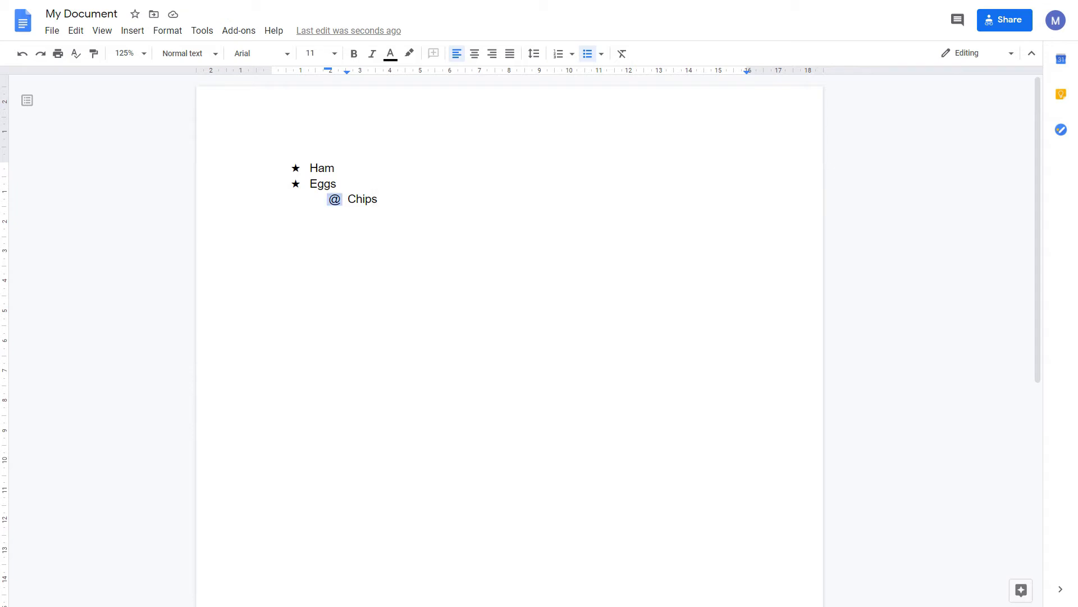
Select all three list items and delete the whole list
{"action": "left_click_drag", "start_coordinate": [314, 167], "coordinate": [378, 199]}
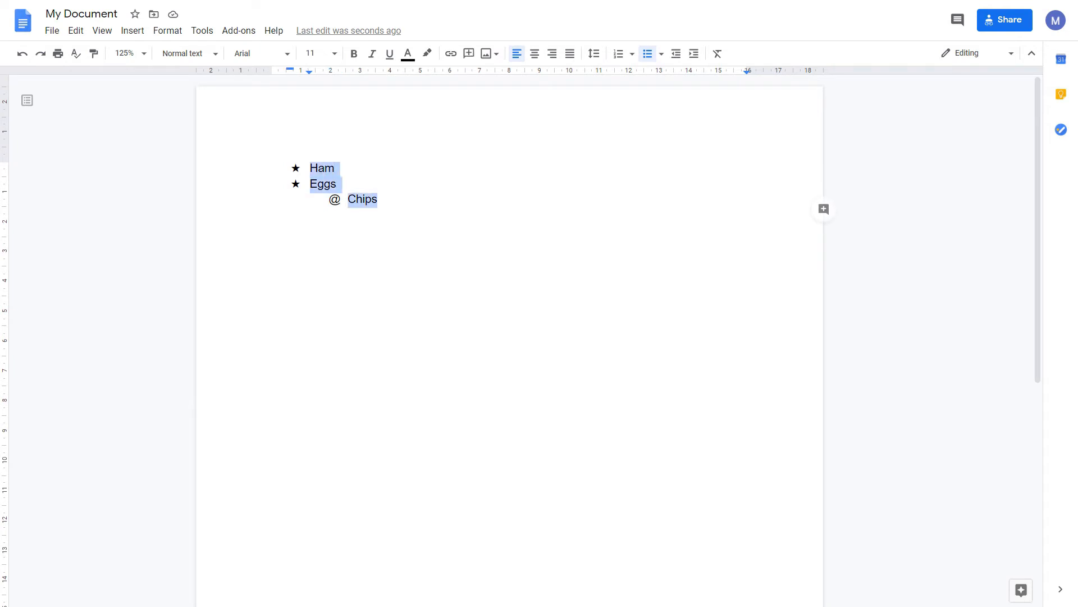
{"action": "key", "text": "Delete"}
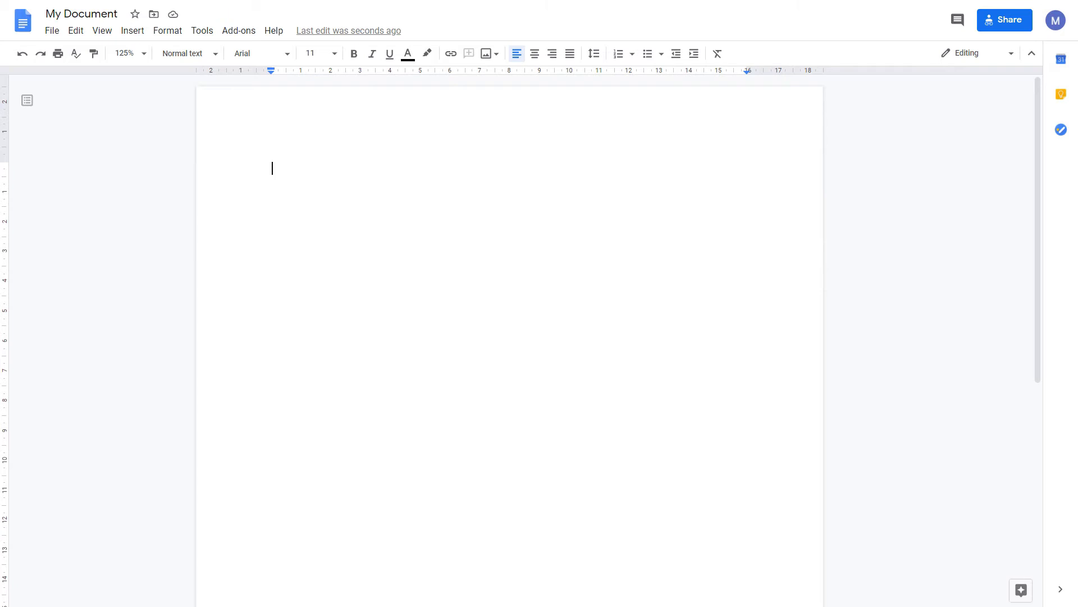
{"action": "mouse_move", "coordinate": [619, 53]}
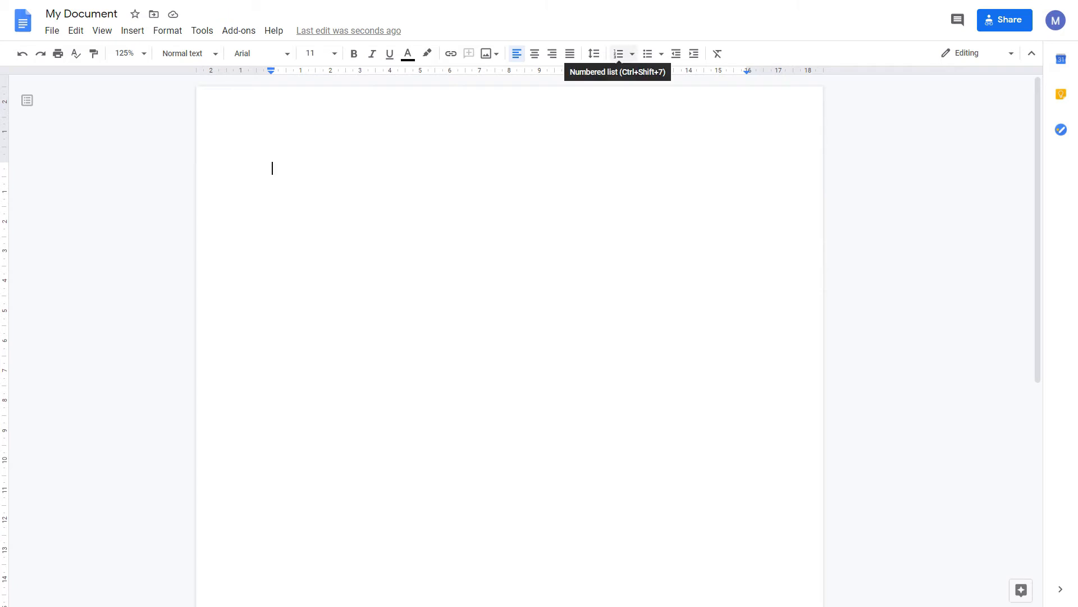
Create a numbered list reading Hello, World and !, then select its numbers
{"action": "left_click", "coordinate": [619, 53]}
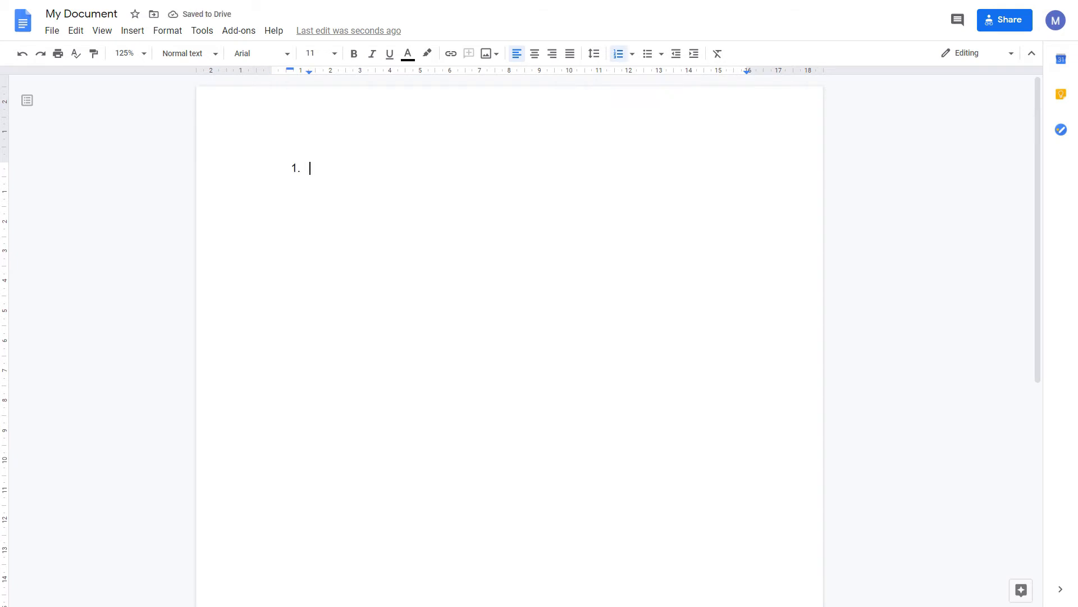
{"action": "type", "text": "Hello"}
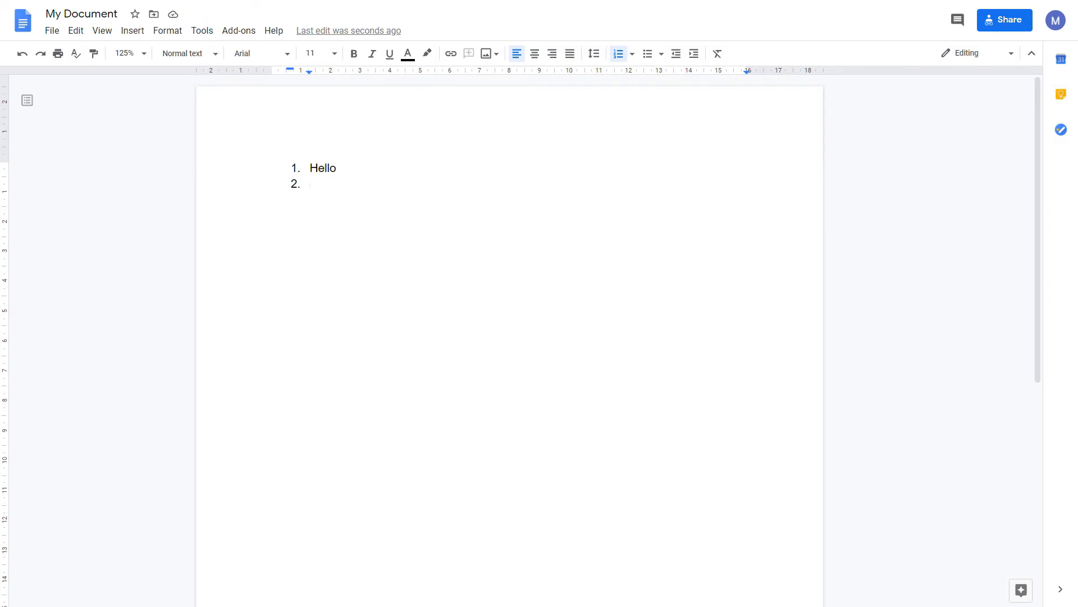
{"action": "type", "text": "World"}
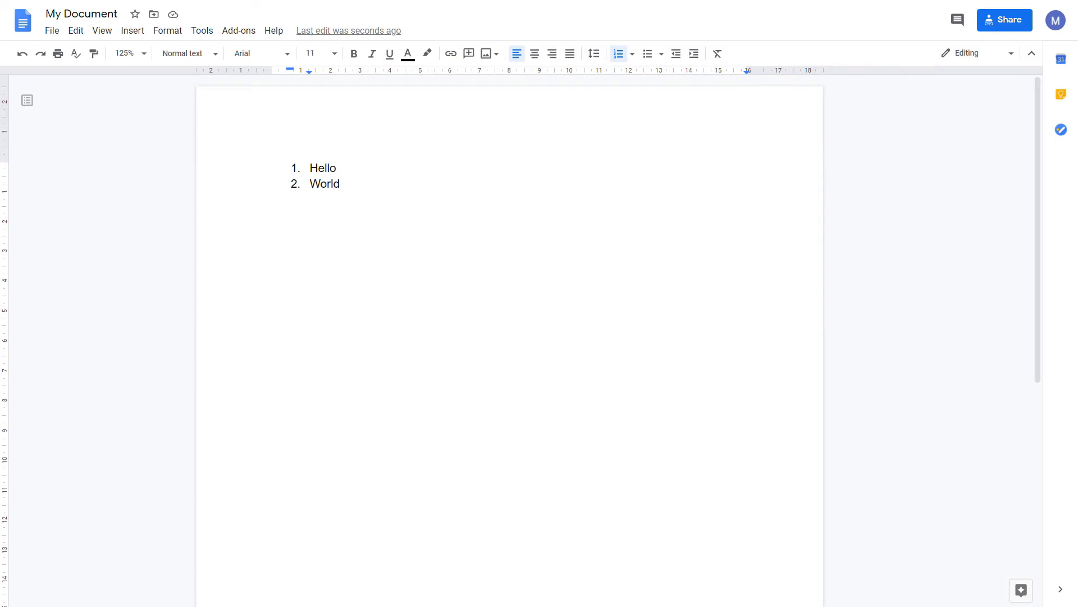
{"action": "mouse_move", "coordinate": [618, 53]}
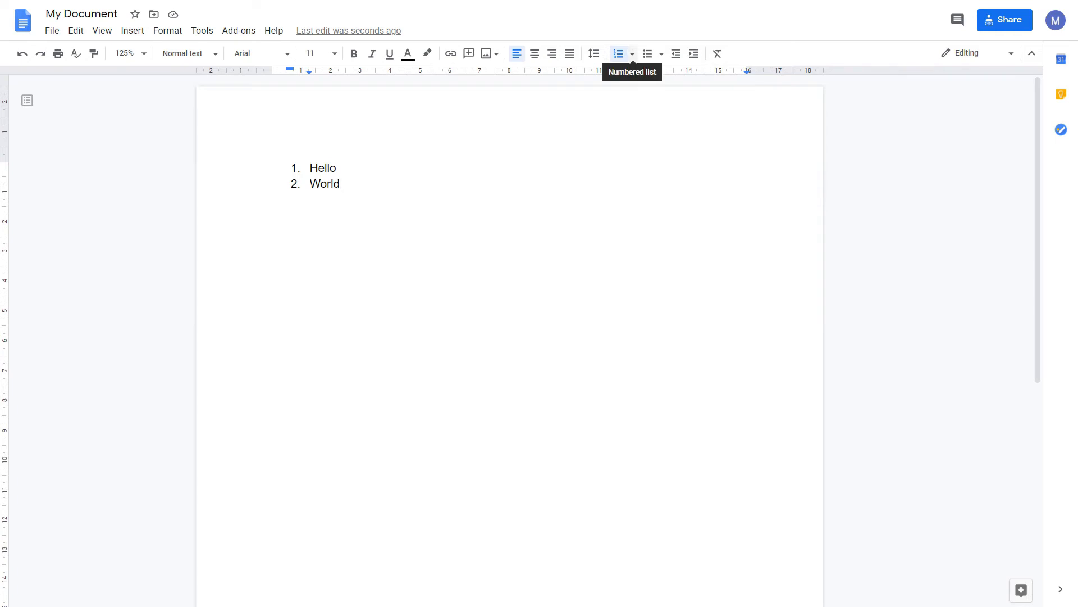
{"action": "left_click", "coordinate": [632, 53]}
{"action": "type", "text": "!"}
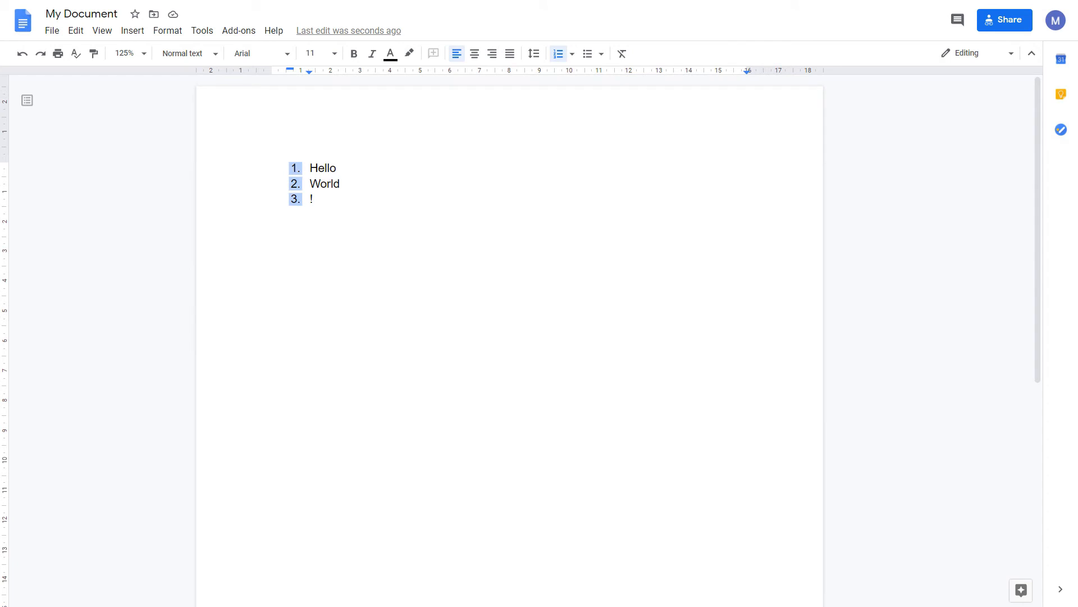
Bring up the Edit prefix and suffix dialog for the list numbers
{"action": "left_click", "coordinate": [570, 53]}
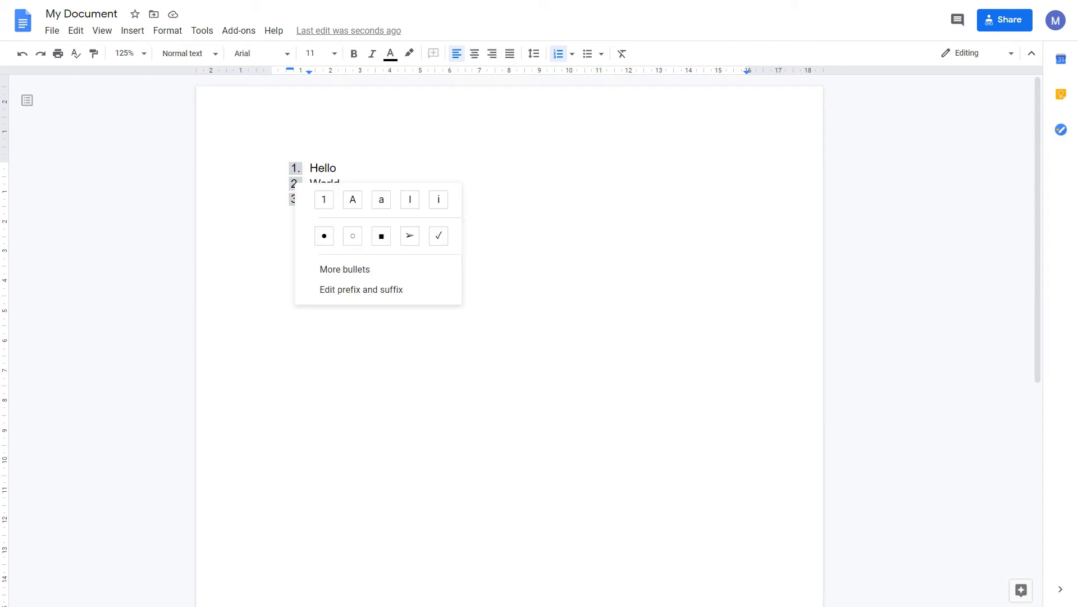
{"action": "mouse_move", "coordinate": [362, 289]}
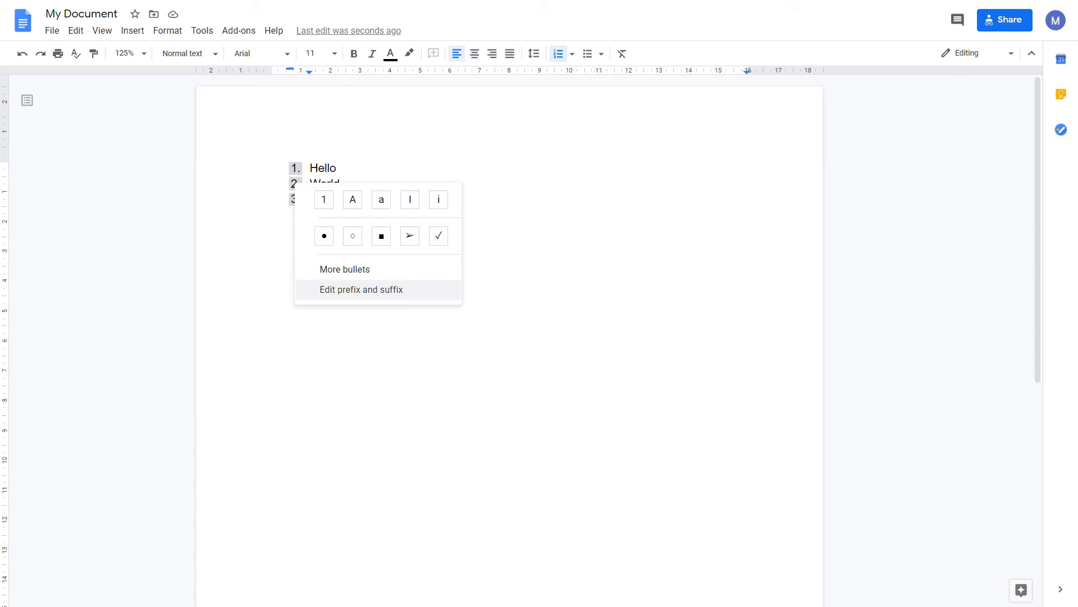
{"action": "left_click", "coordinate": [362, 290]}
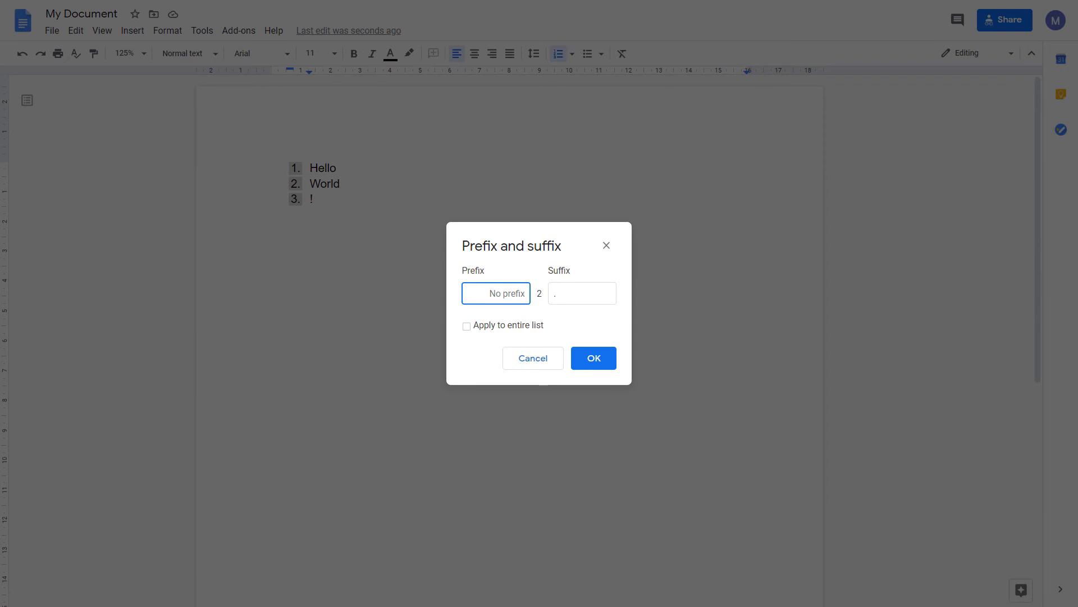
Set prefix 'A-' and suffix ')' for the entire list, giving A-1), A-2), A-3)
{"action": "type", "text": "A-"}
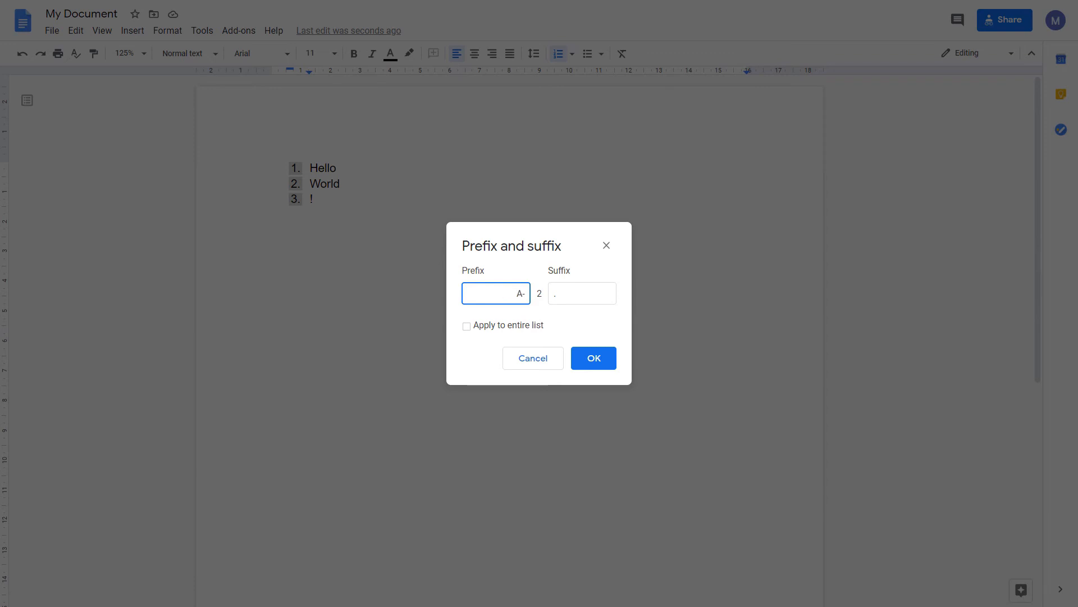
{"action": "left_click", "coordinate": [582, 293]}
{"action": "type", "text": ")"}
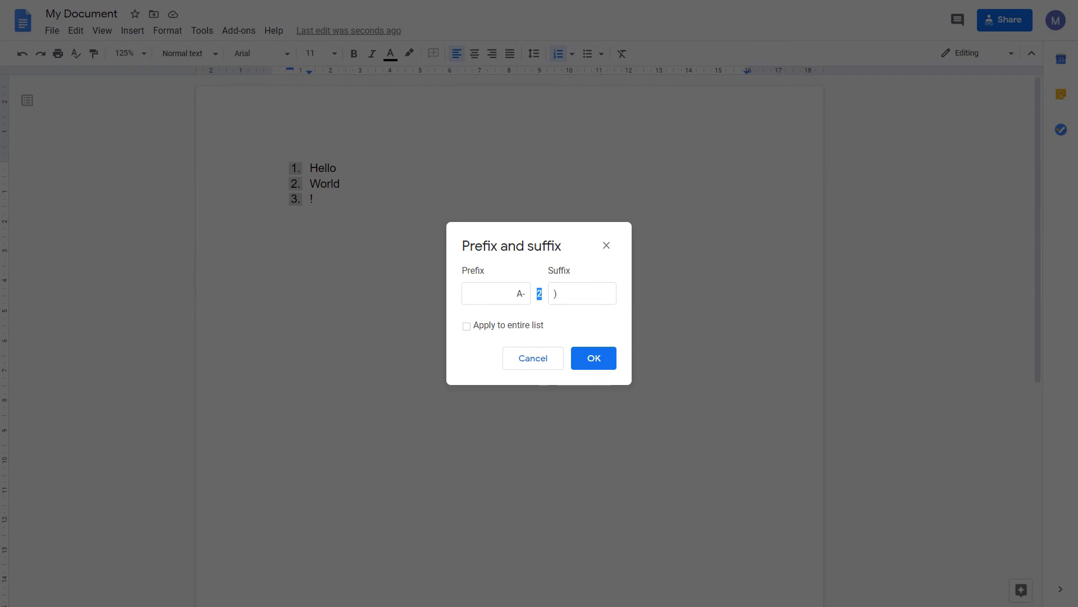
{"action": "left_click", "coordinate": [466, 326]}
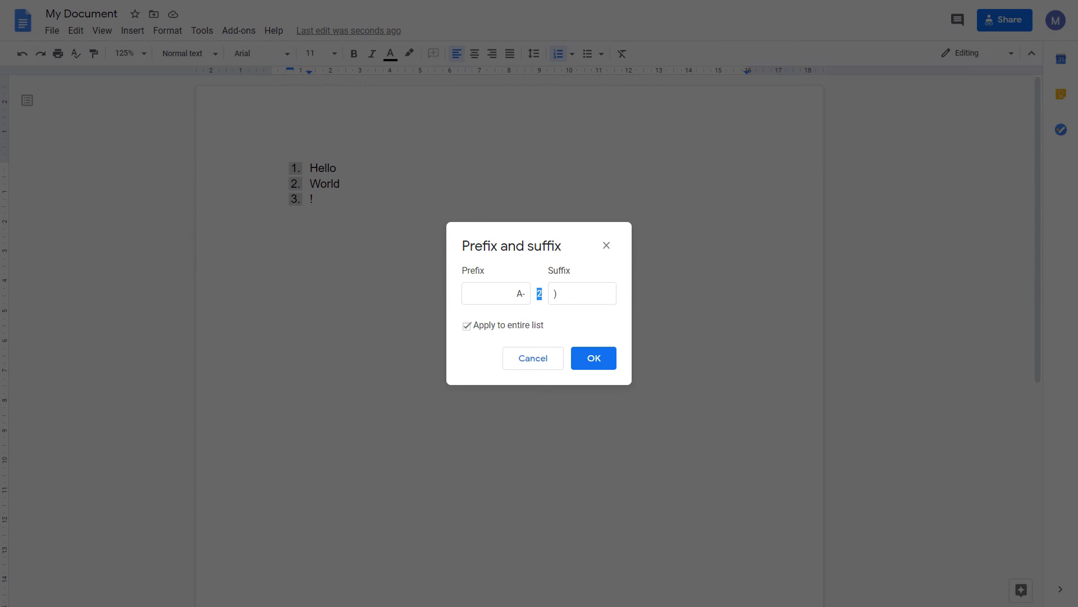
{"action": "left_click", "coordinate": [594, 359]}
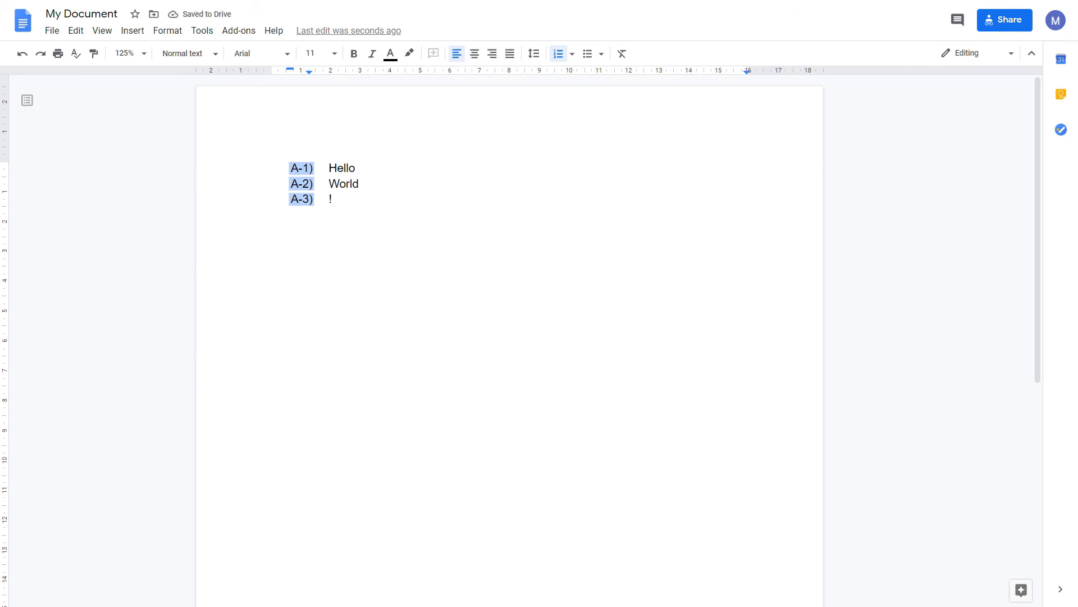
Select the A-3) number and choose Restart numbering for it
{"action": "left_click", "coordinate": [331, 198]}
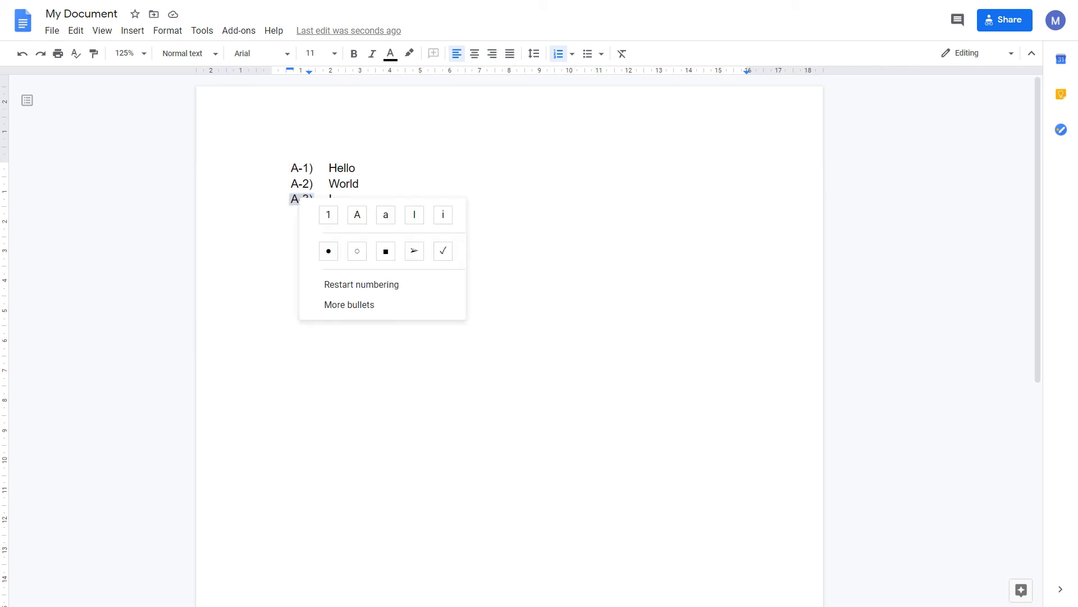
{"action": "left_click", "coordinate": [362, 284]}
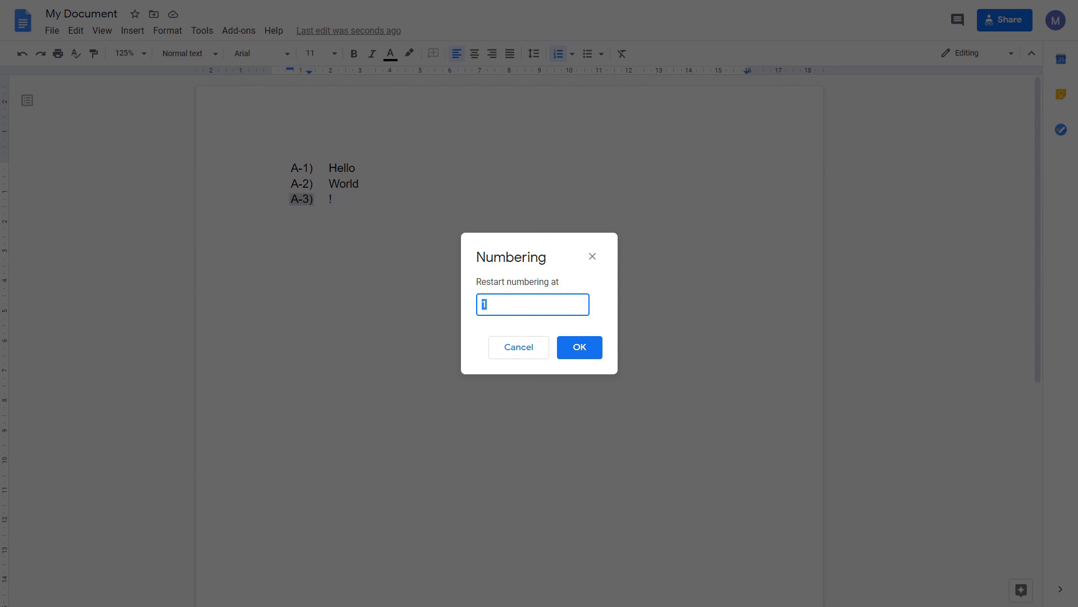
Restart numbering at 1 so the third item reads A-1), then add a new A-2) item
{"action": "left_click", "coordinate": [580, 348]}
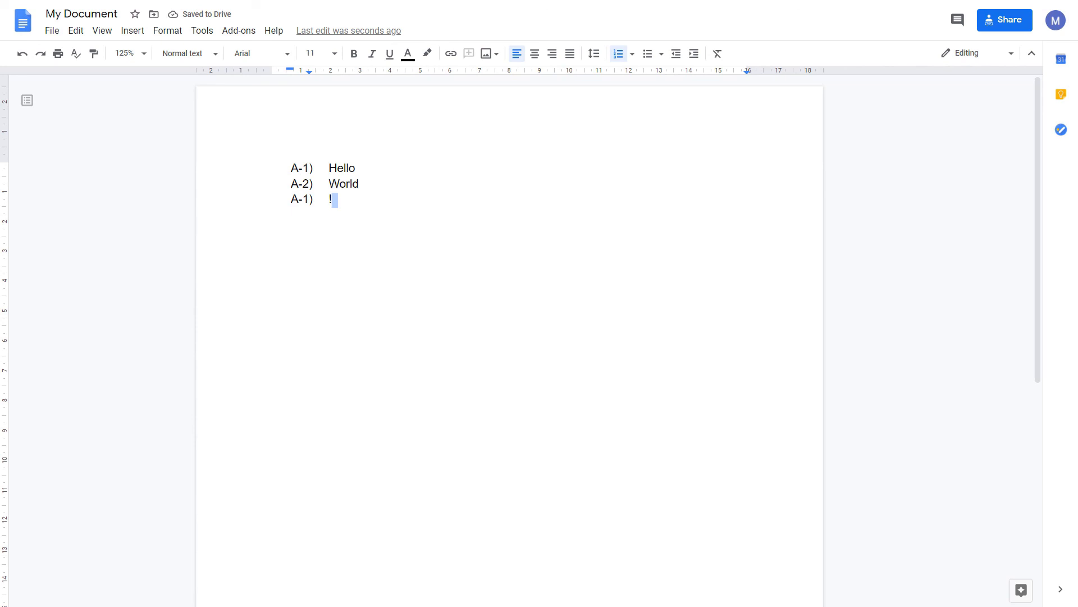
{"action": "key", "text": "Enter"}
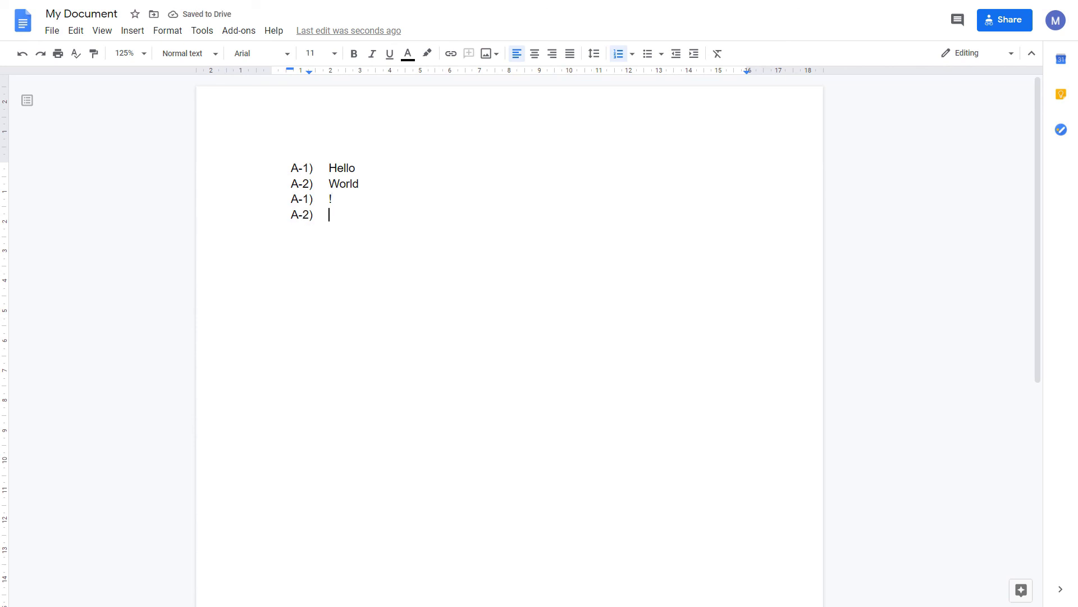